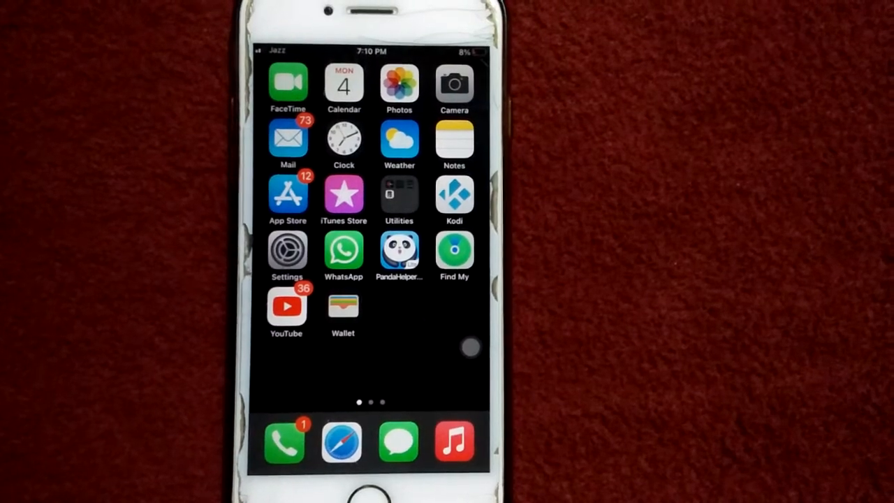
# Navigate to the SIM PIN page under Mobile Data in Settings.
pyautogui.click(288, 248)
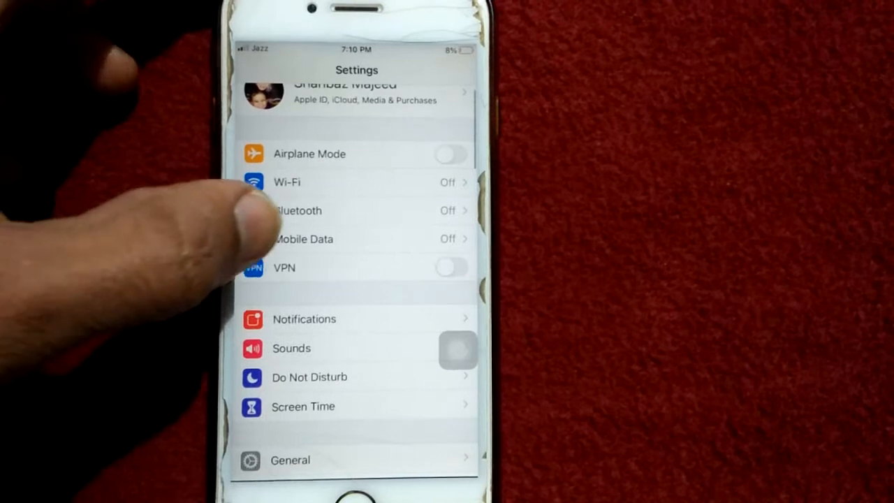
pyautogui.click(303, 238)
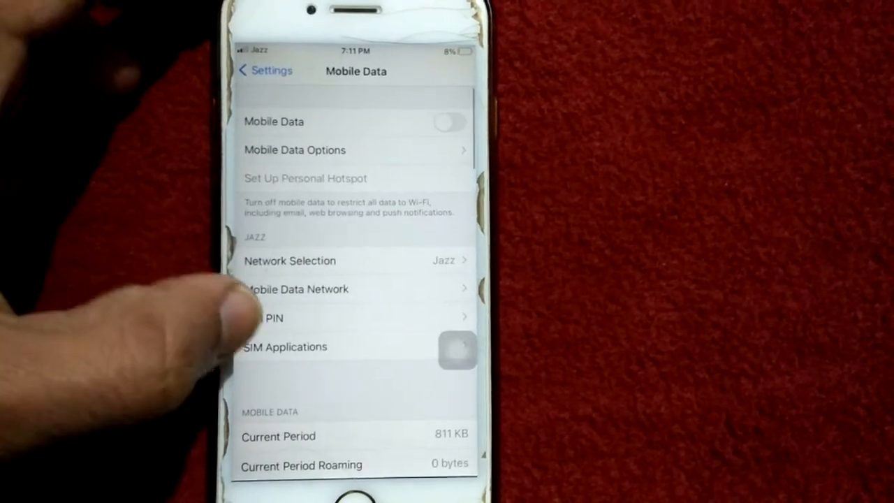
pyautogui.click(279, 318)
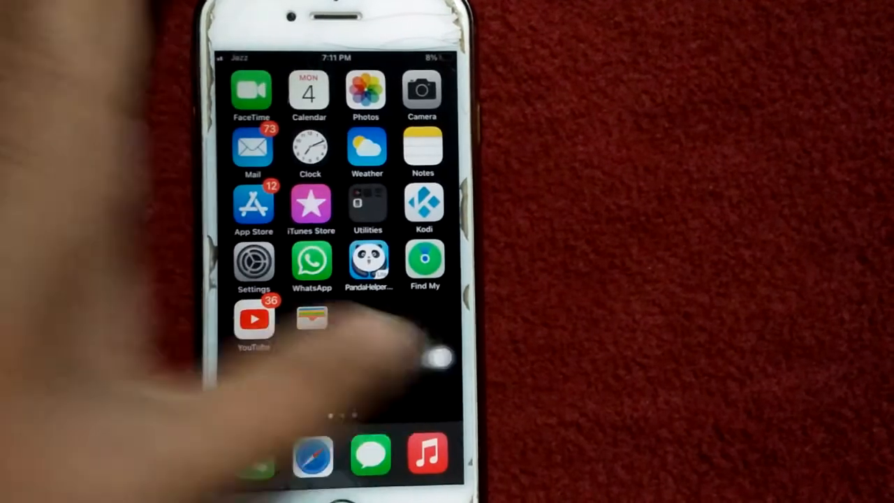
# Restart the iPhone from the AssistiveTouch menu and confirm the restart.
pyautogui.click(436, 360)
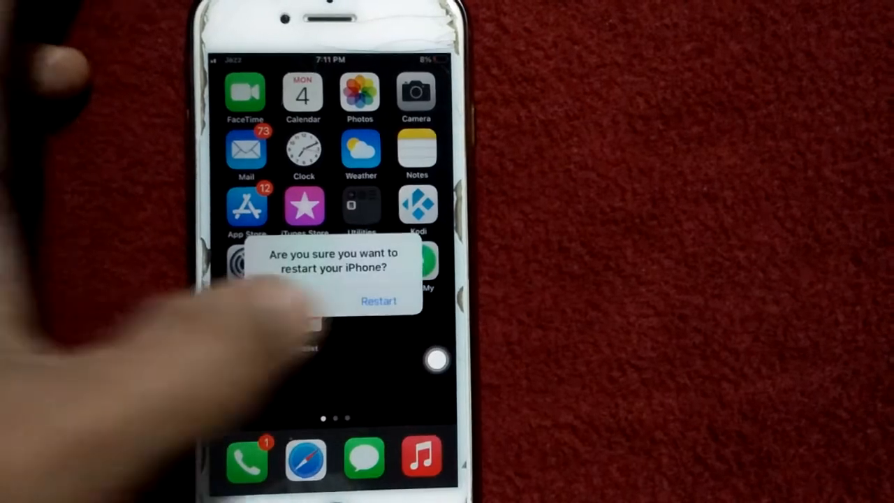
pyautogui.click(378, 302)
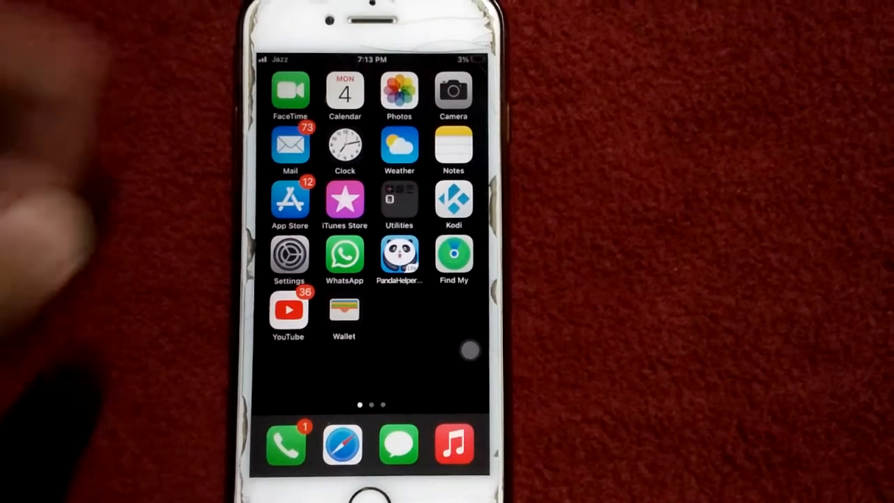
# Confirm the SIM PIN lock shows off after the restart and leave the page.
pyautogui.click(287, 257)
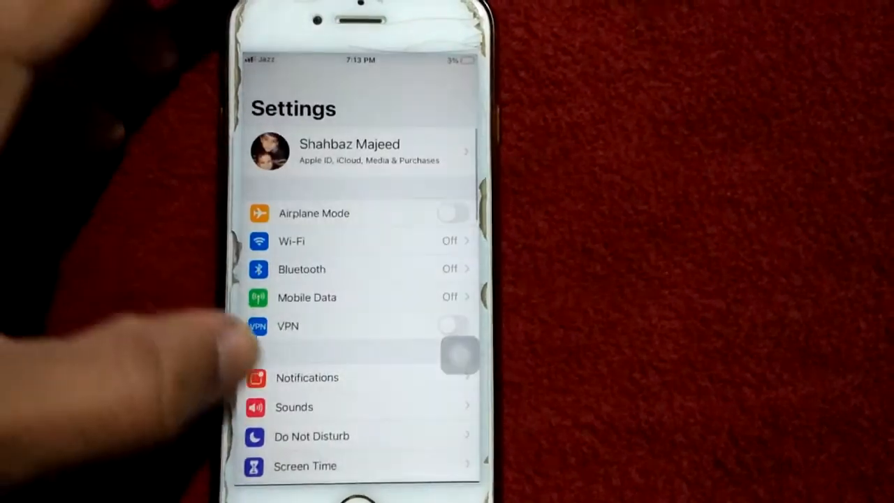
pyautogui.scroll(-3)
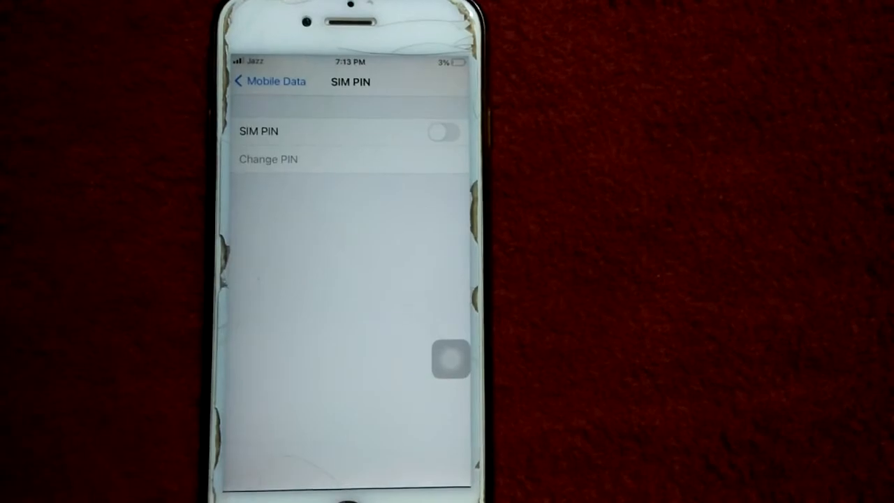
pyautogui.press('home')
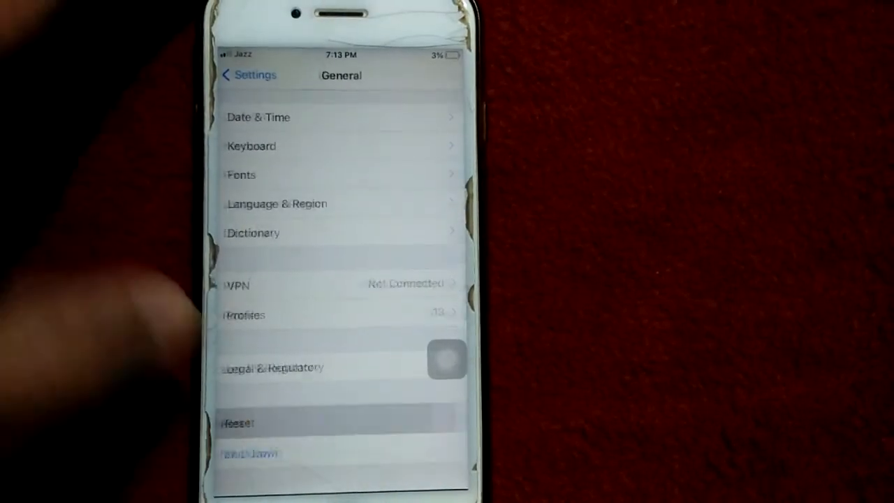
# Reset all settings from General > Reset and confirm.
pyautogui.click(237, 422)
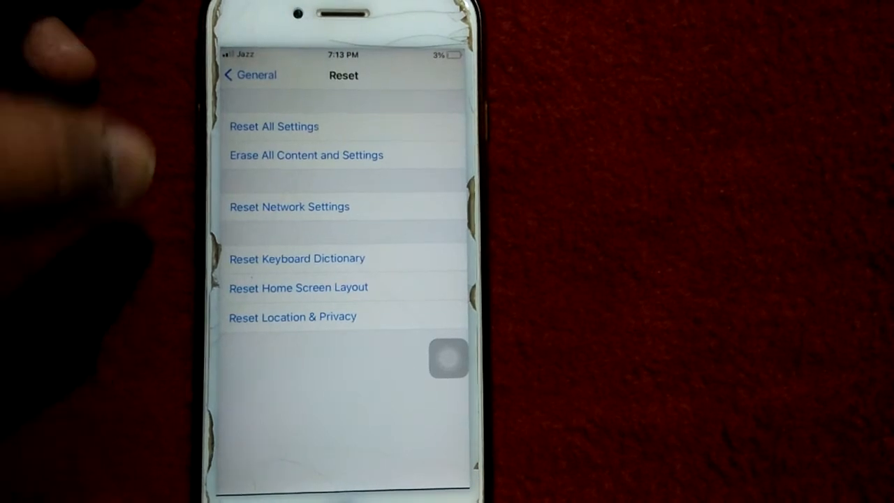
pyautogui.click(305, 155)
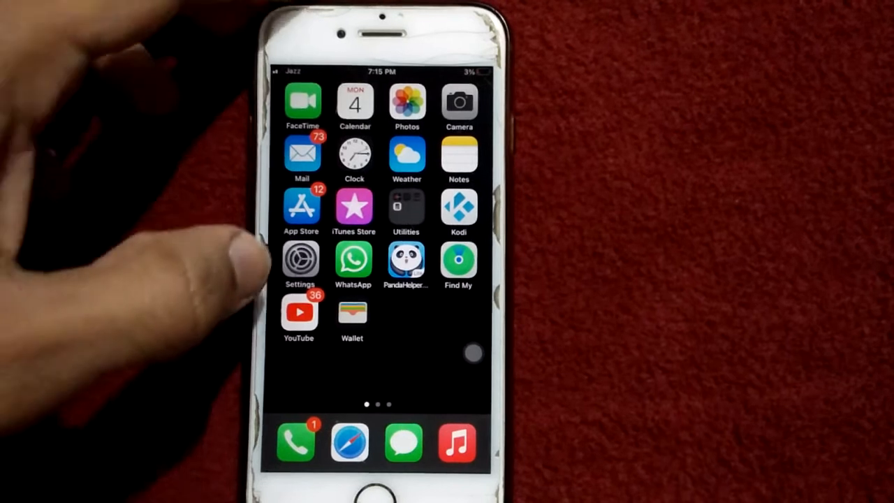
# Set Voice & Data to LTE under Mobile Data Options.
pyautogui.click(301, 258)
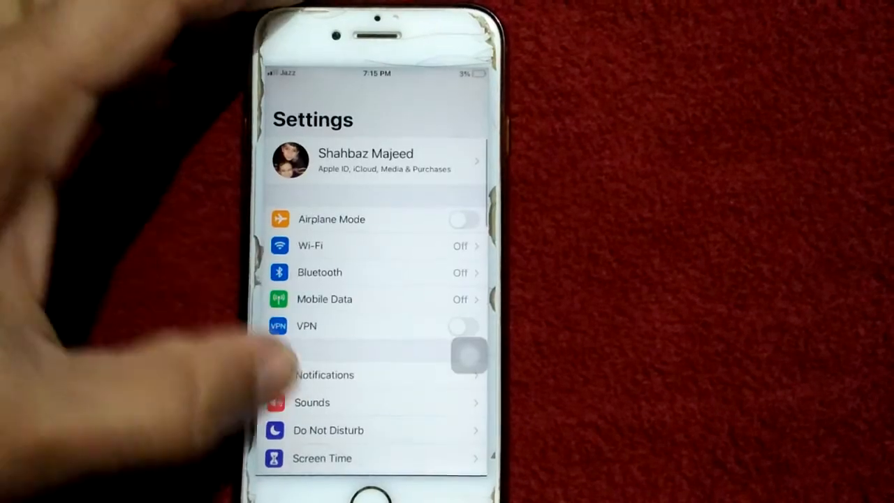
pyautogui.click(324, 298)
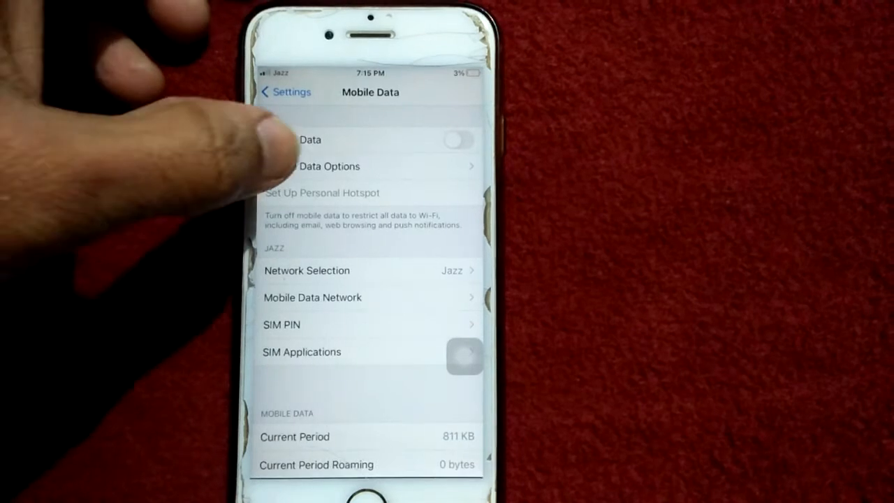
pyautogui.click(328, 167)
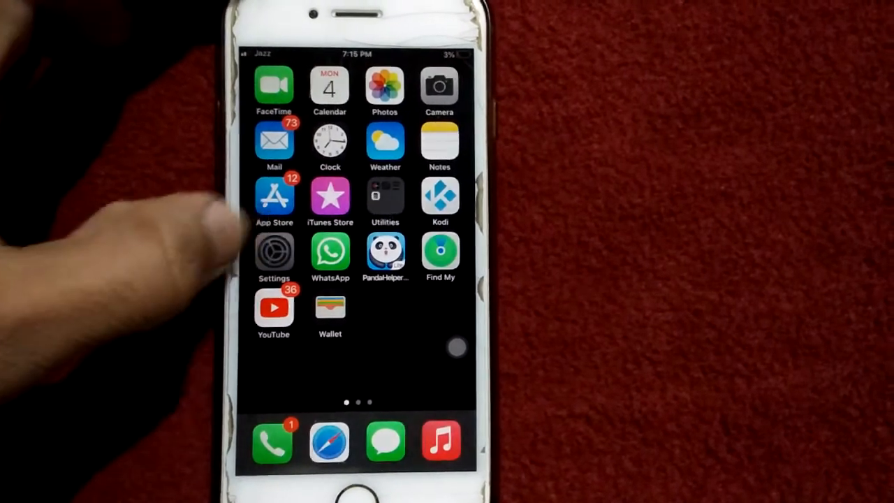
# Reset network settings from General > Reset and confirm.
pyautogui.click(274, 251)
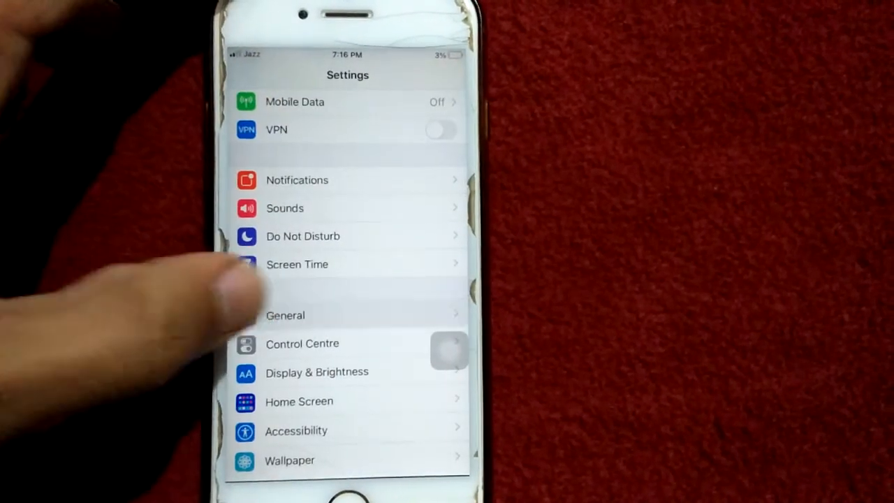
pyautogui.click(285, 316)
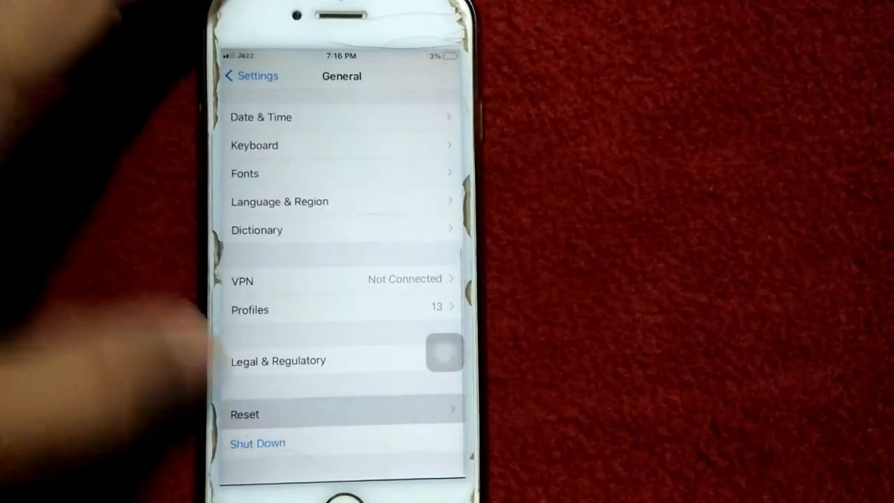
pyautogui.click(244, 413)
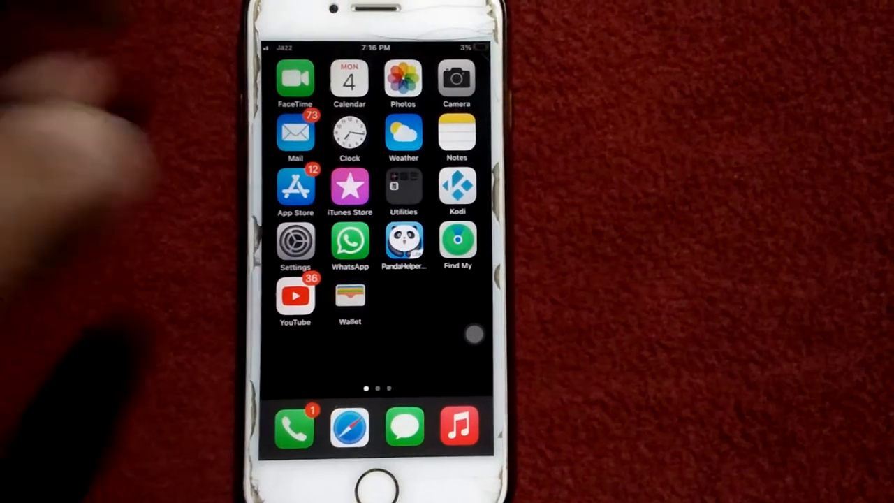
# Check for a software update under General, then return to the home screen.
pyautogui.click(294, 240)
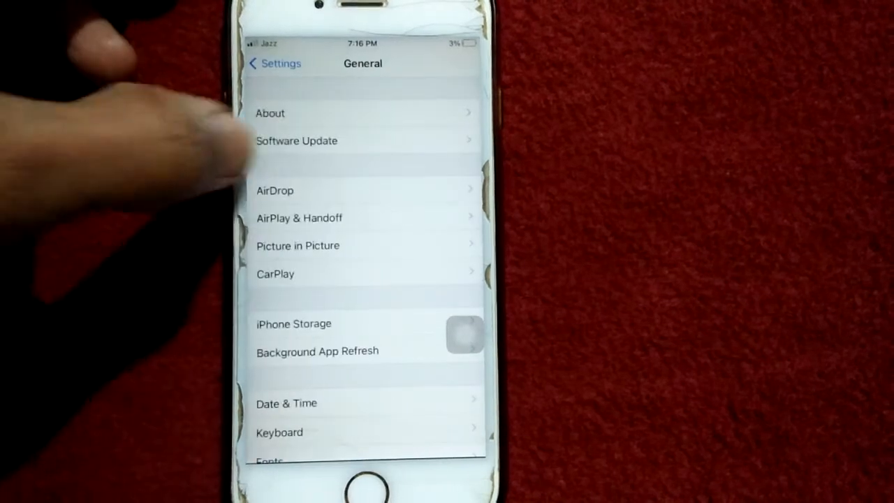
pyautogui.click(296, 140)
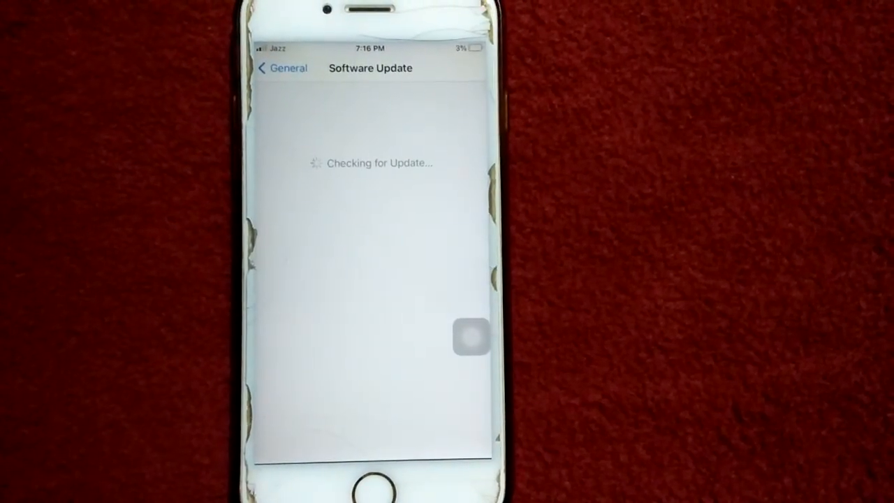
pyautogui.press('home')
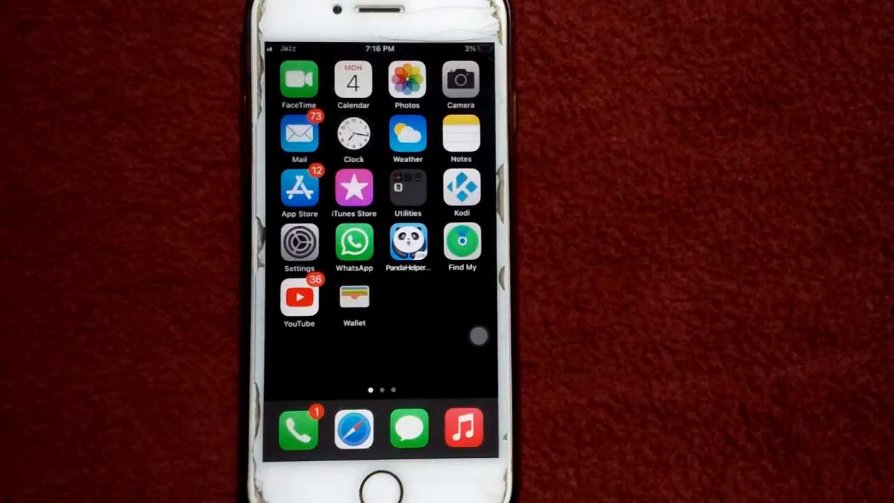